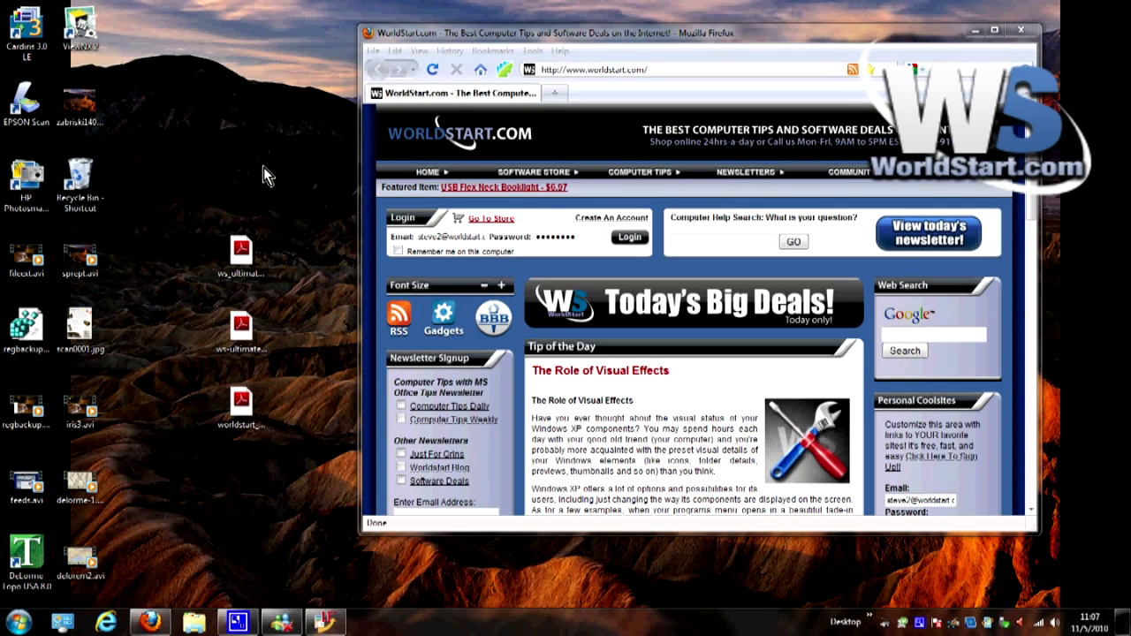
pyautogui.moveTo(234, 181)
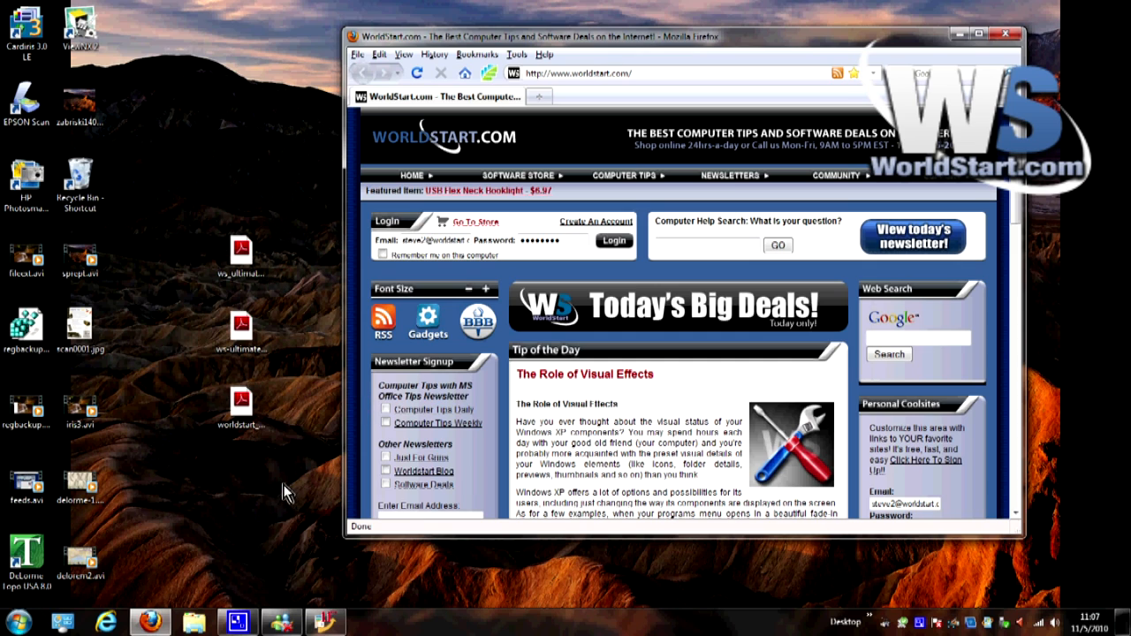
pyautogui.moveTo(283, 473)
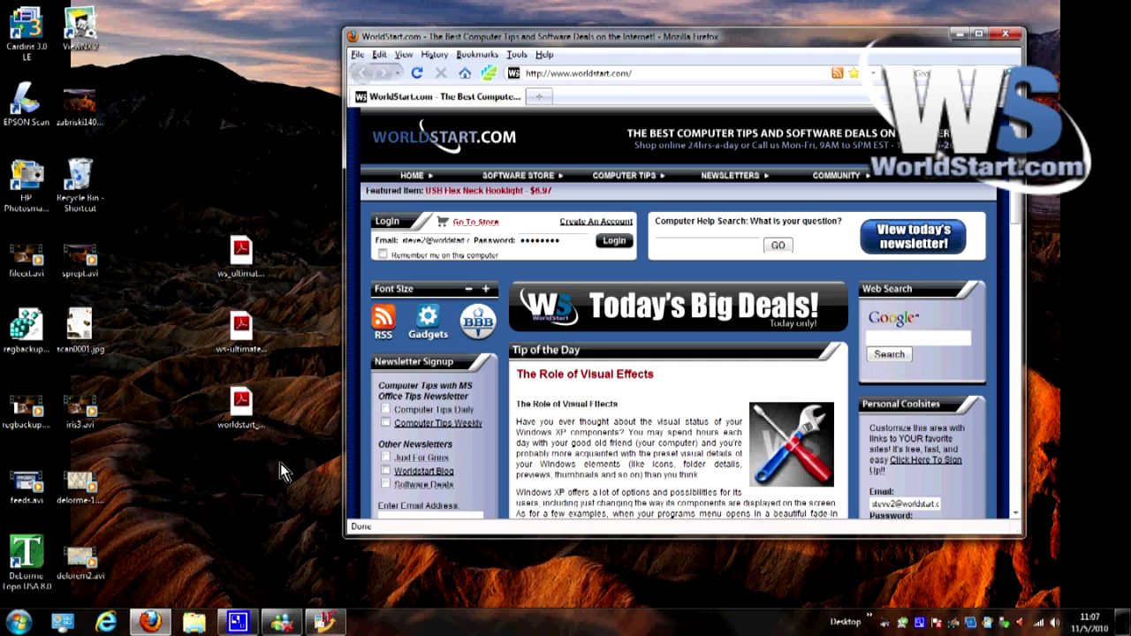
pyautogui.moveTo(306, 351)
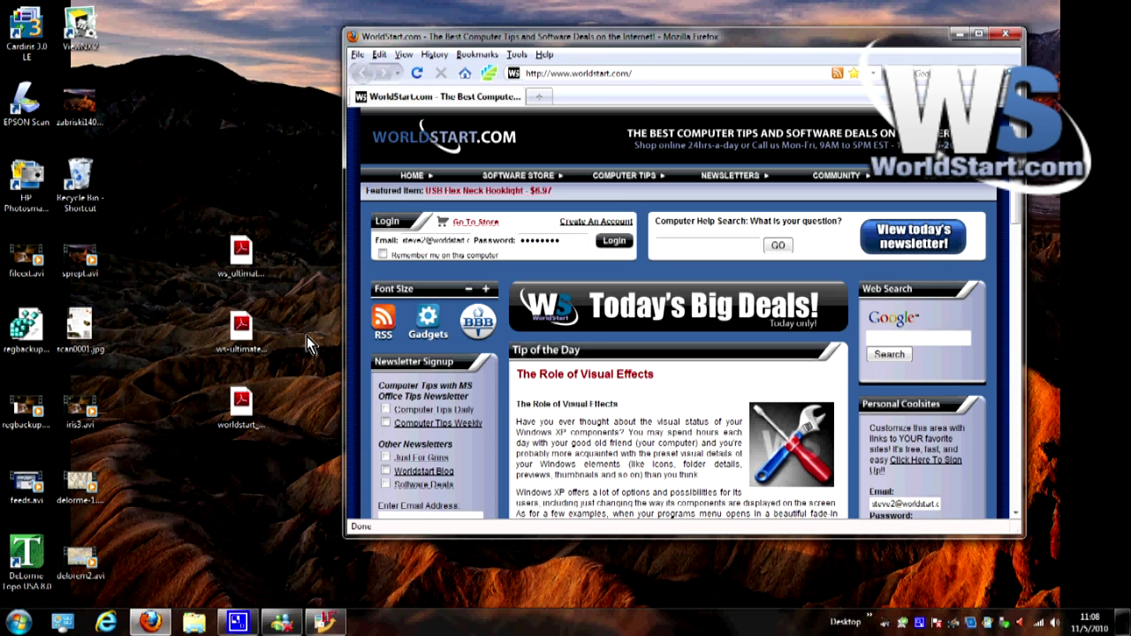
pyautogui.moveTo(46, 616)
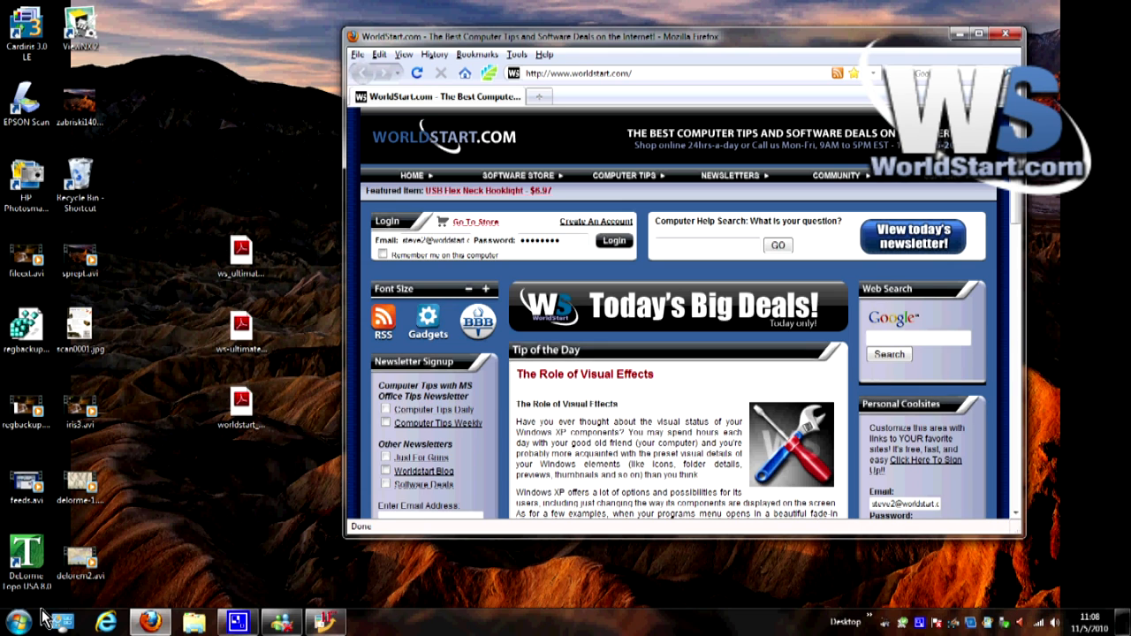
# Launch Paint from the Start menu, then minimize it to return to Firefox
pyautogui.click(11, 621)
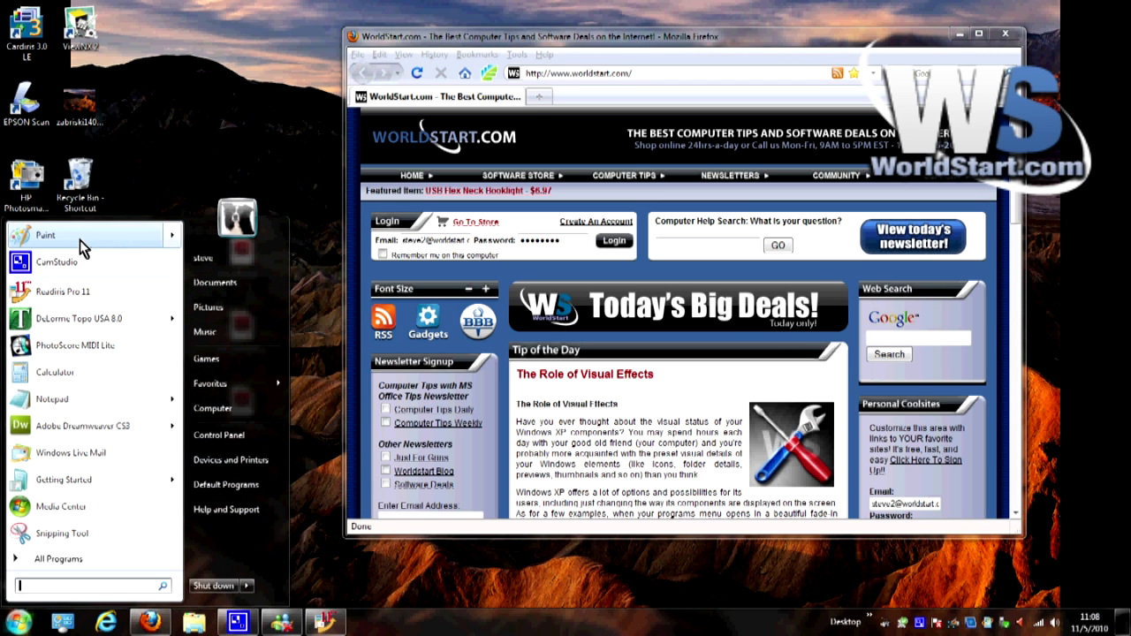
pyautogui.click(45, 235)
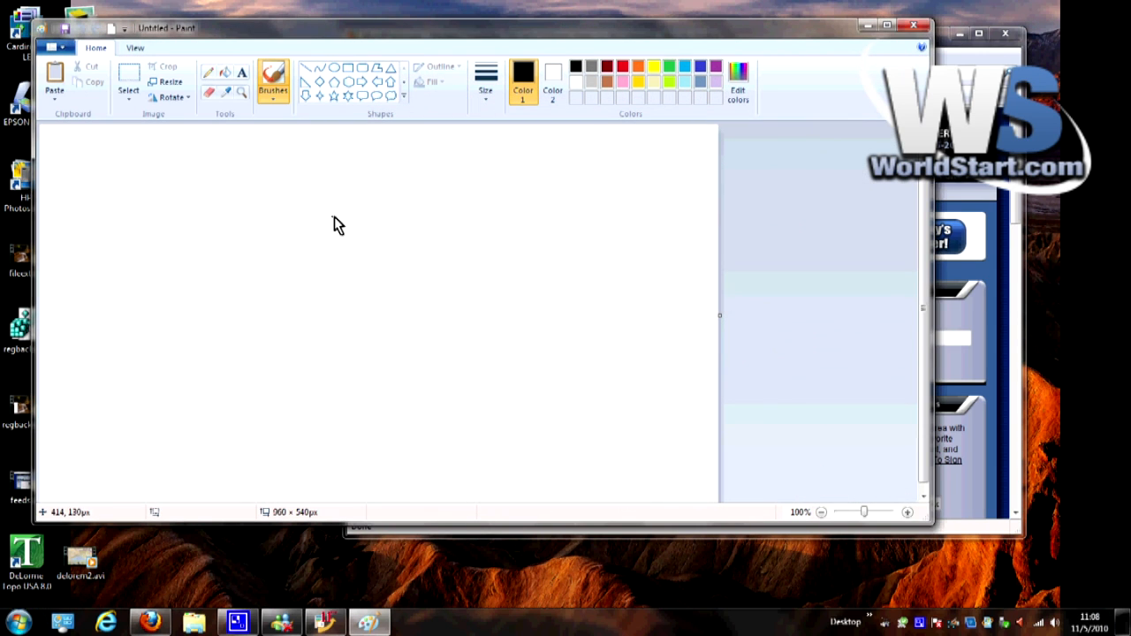
pyautogui.moveTo(335, 219)
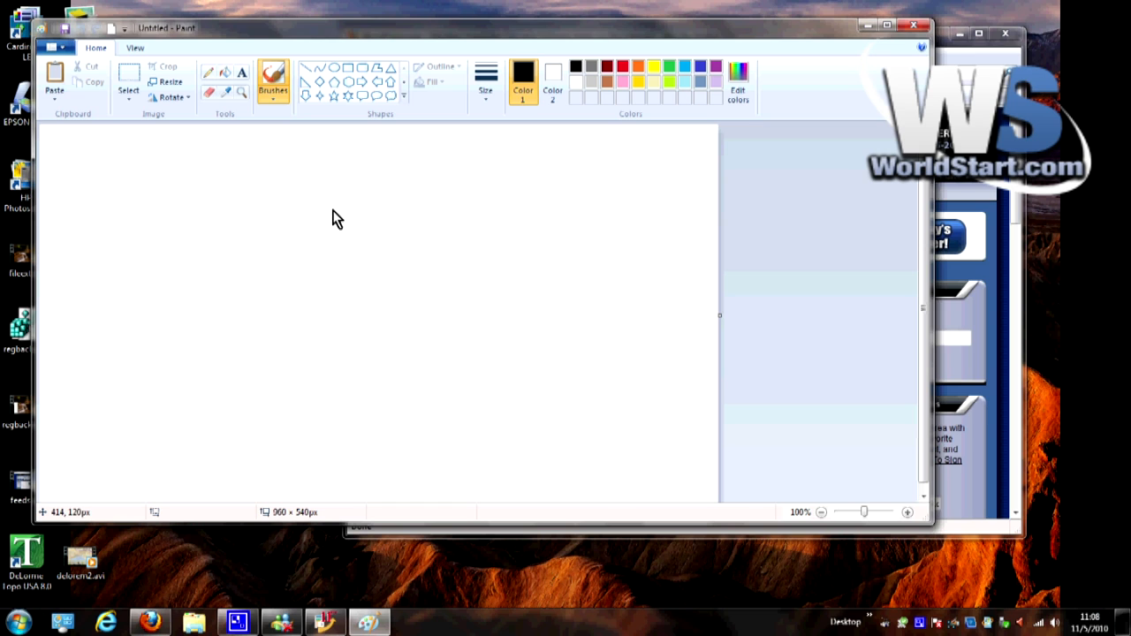
pyautogui.moveTo(335, 215)
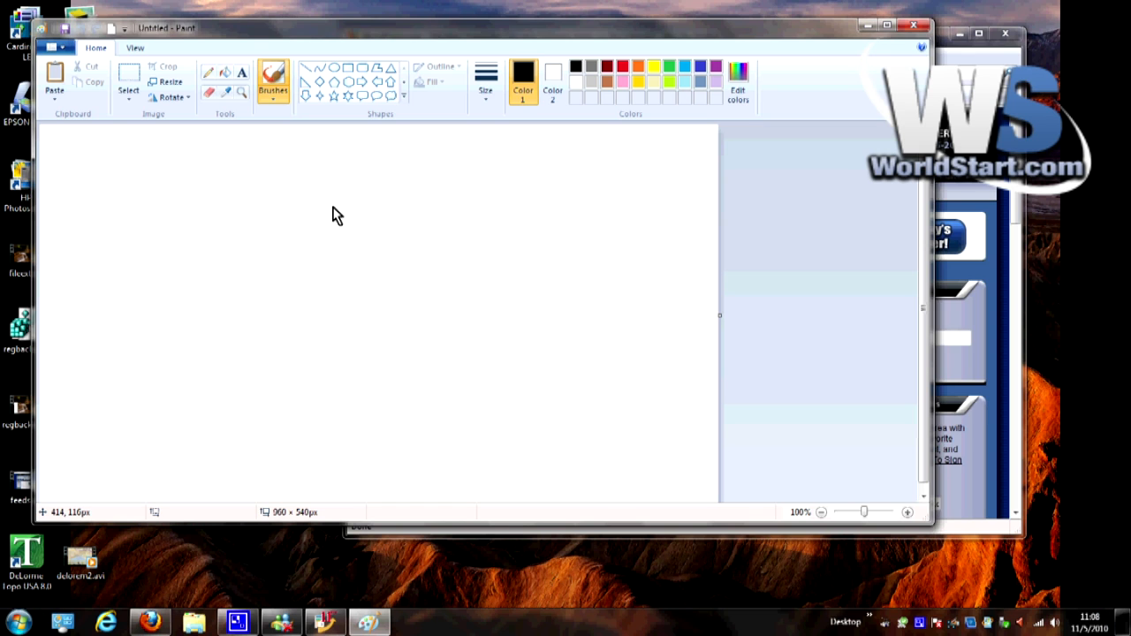
pyautogui.moveTo(387, 192)
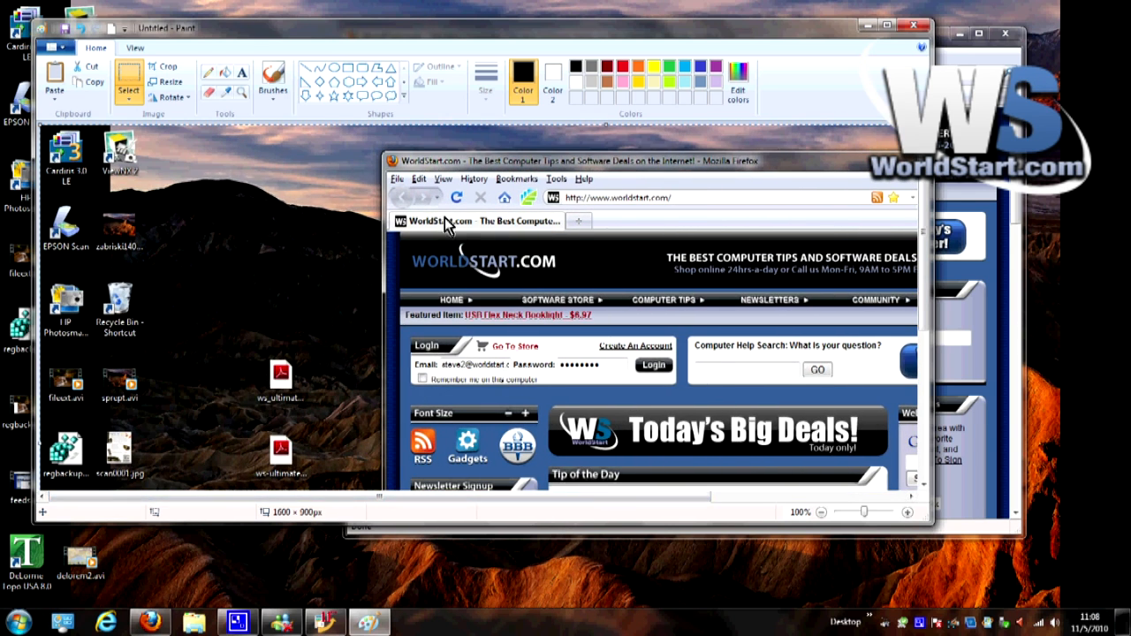
pyautogui.moveTo(346, 201)
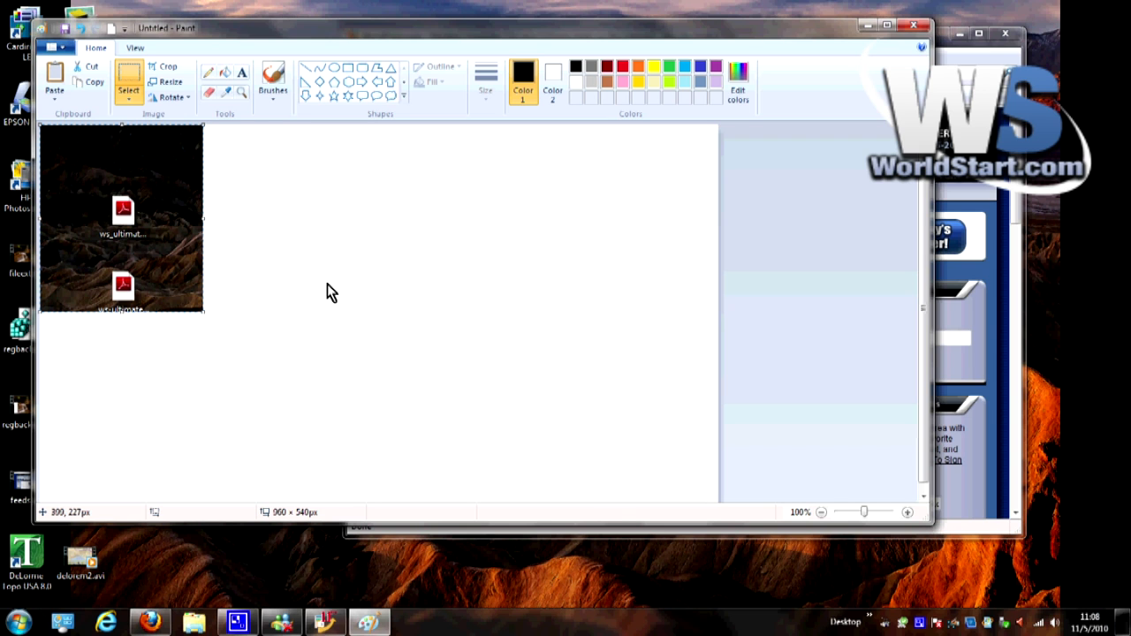
pyautogui.click(914, 26)
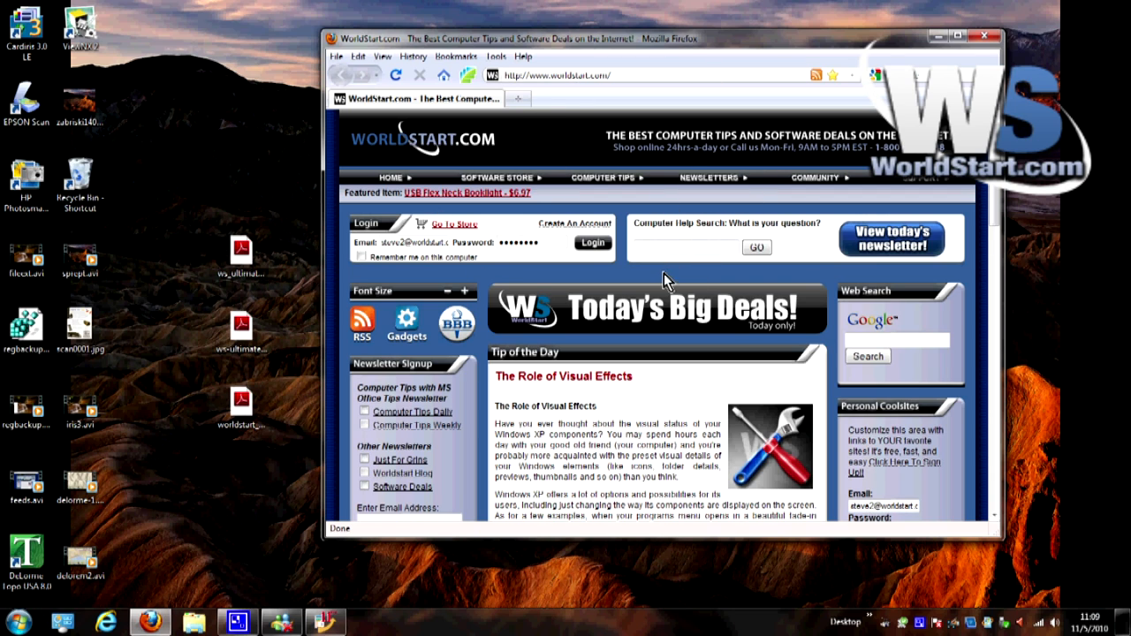
pyautogui.moveTo(627, 296)
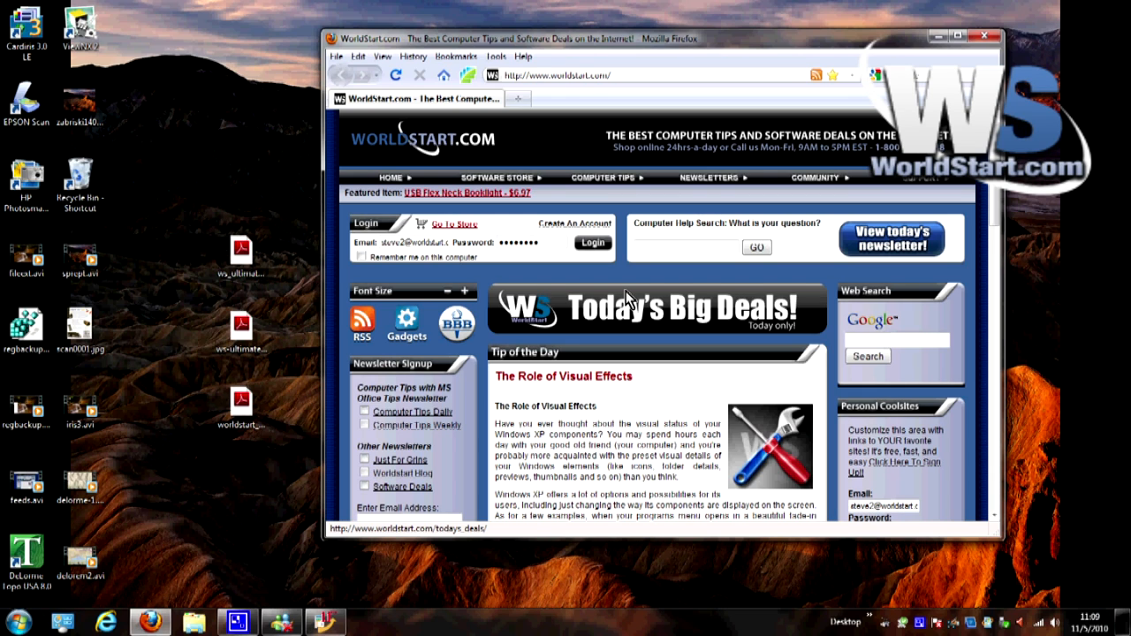
# Switch to the Firefox WorldStart page, scroll it, then close Paint
pyautogui.click(11, 623)
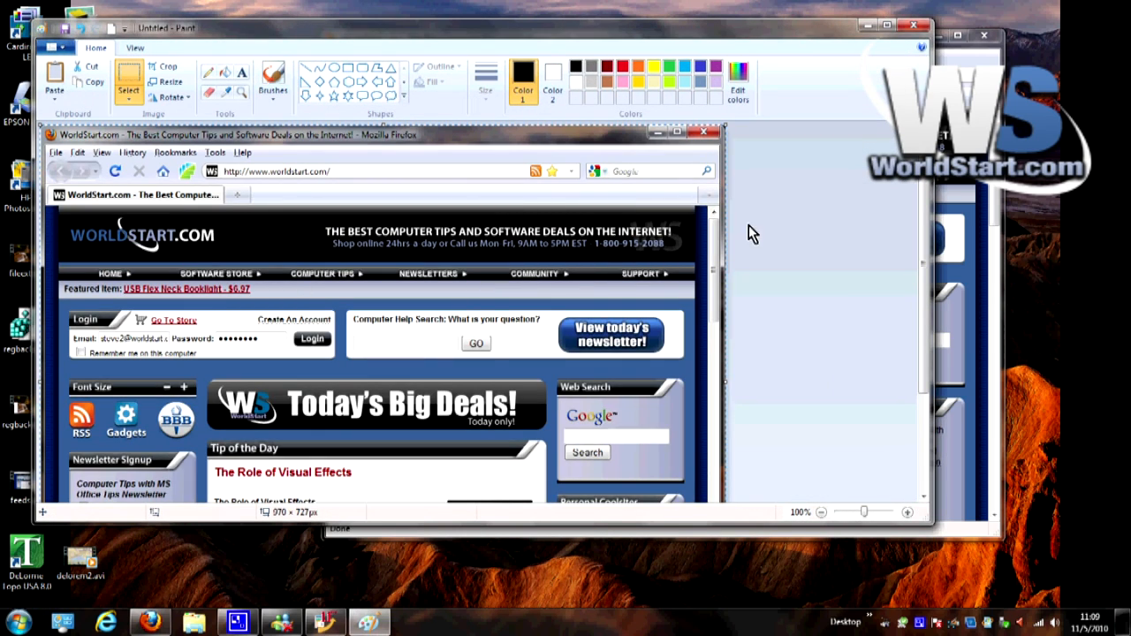
pyautogui.scroll(-3)
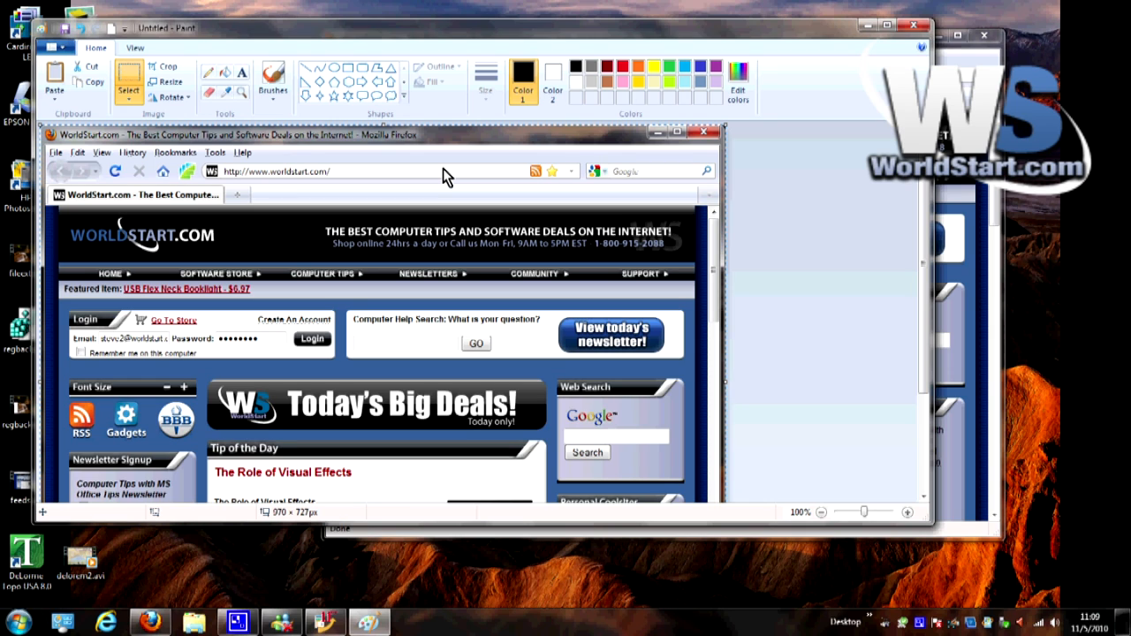
pyautogui.moveTo(677, 185)
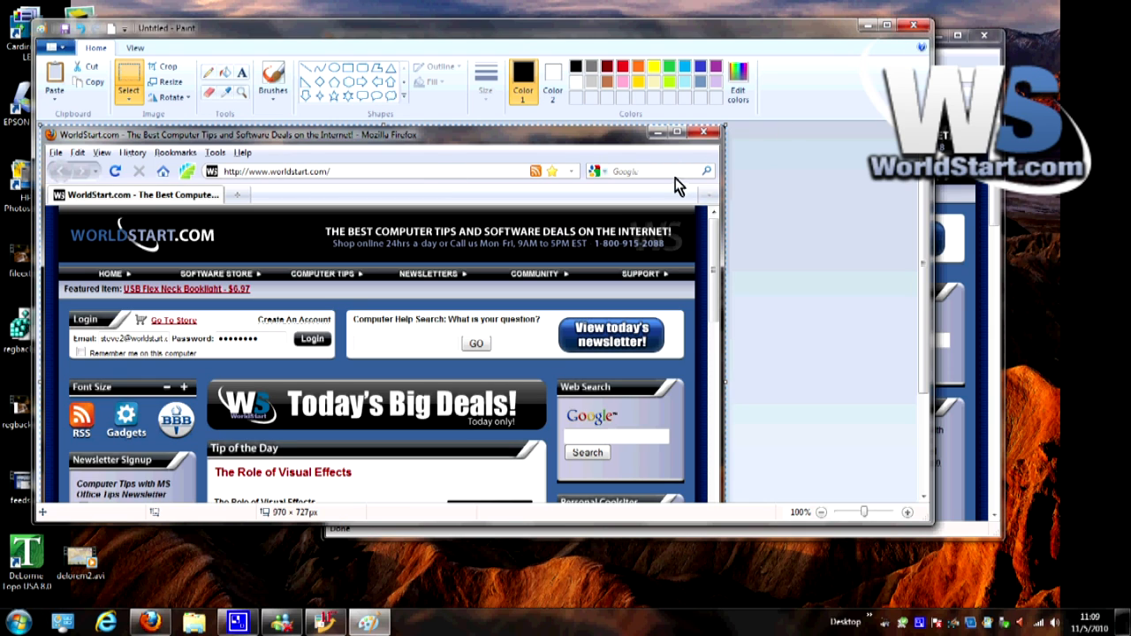
pyautogui.click(915, 24)
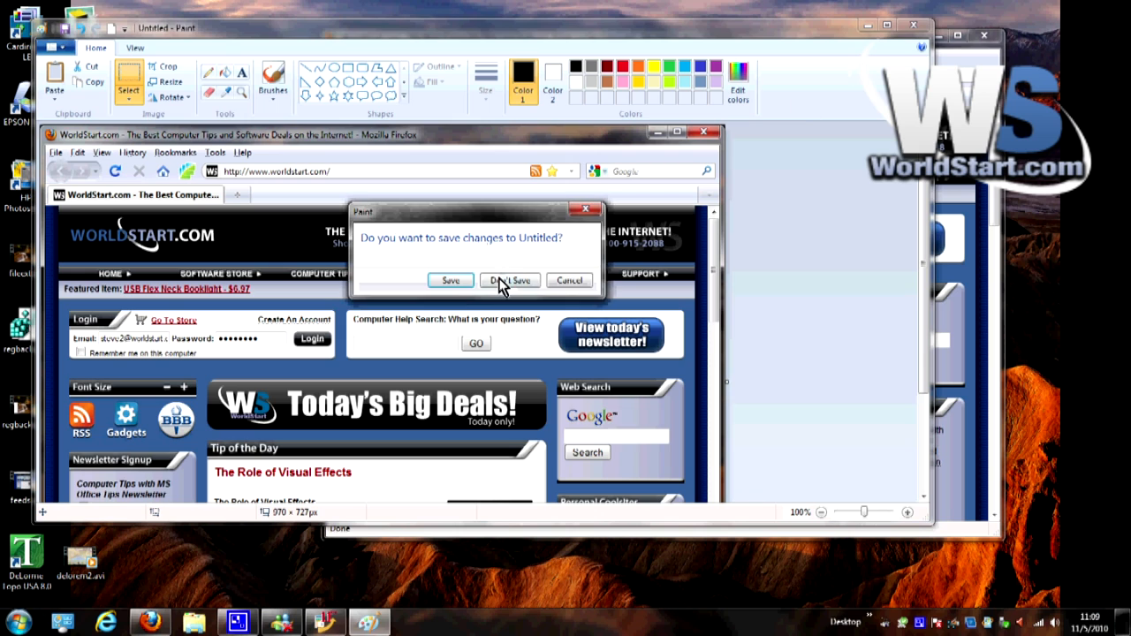
# Discard the Paint picture and expand Start > All Programs > Accessories
pyautogui.click(509, 280)
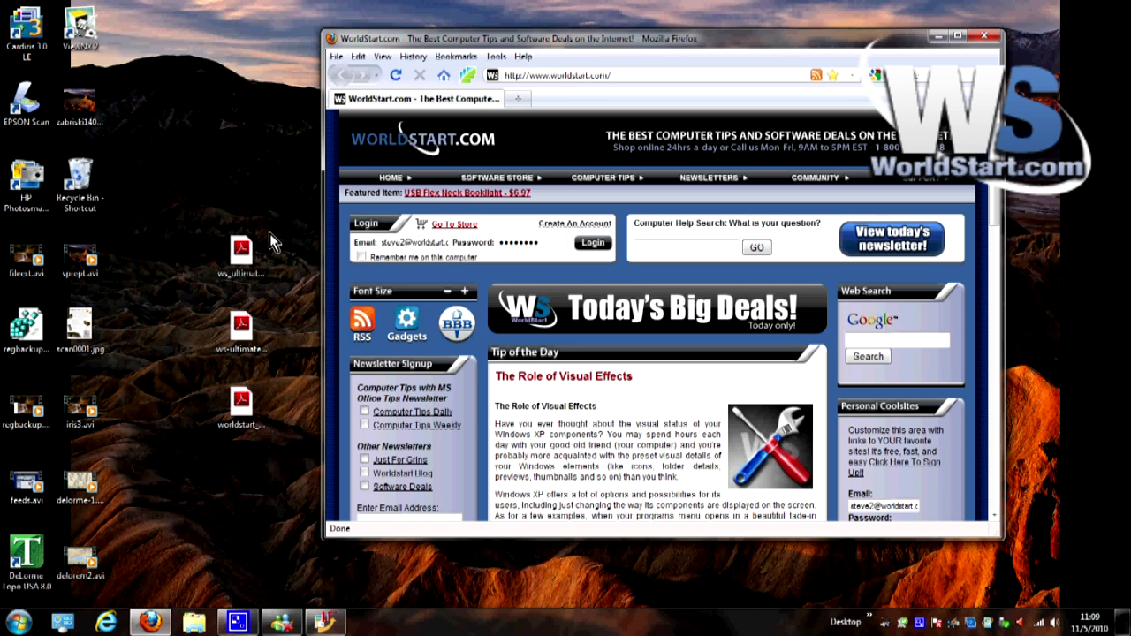
pyautogui.moveTo(163, 477)
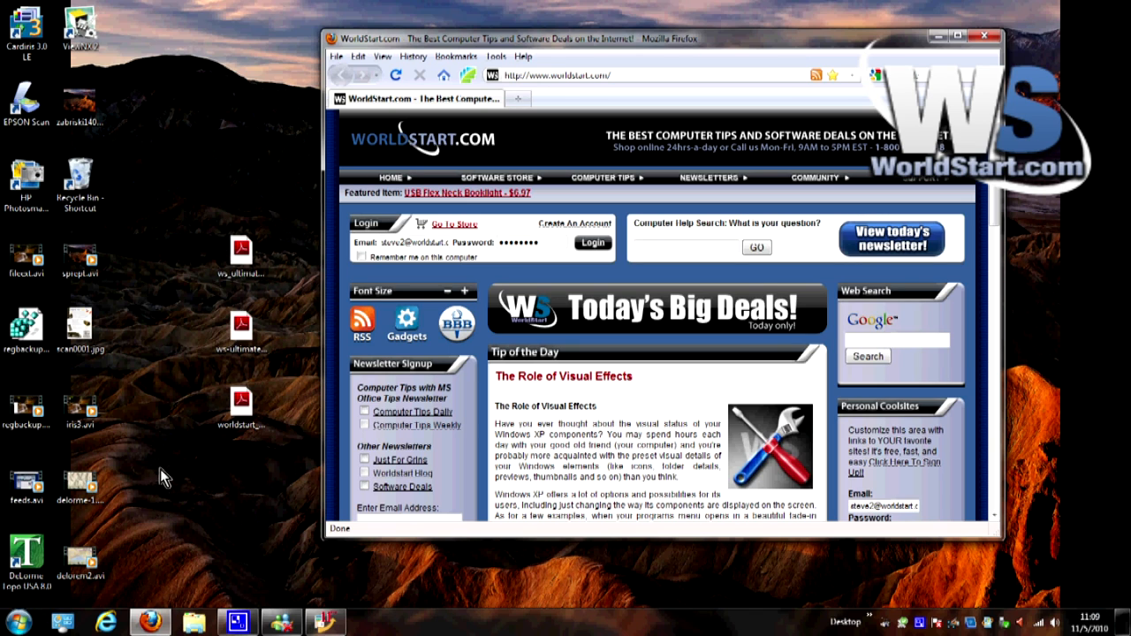
pyautogui.moveTo(170, 565)
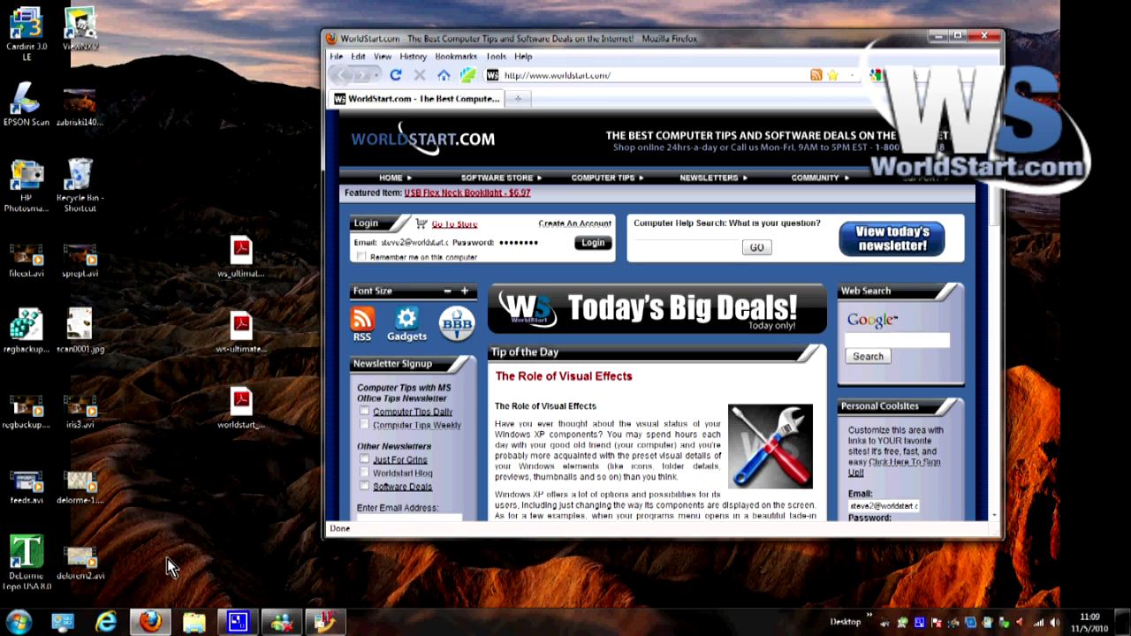
pyautogui.click(12, 623)
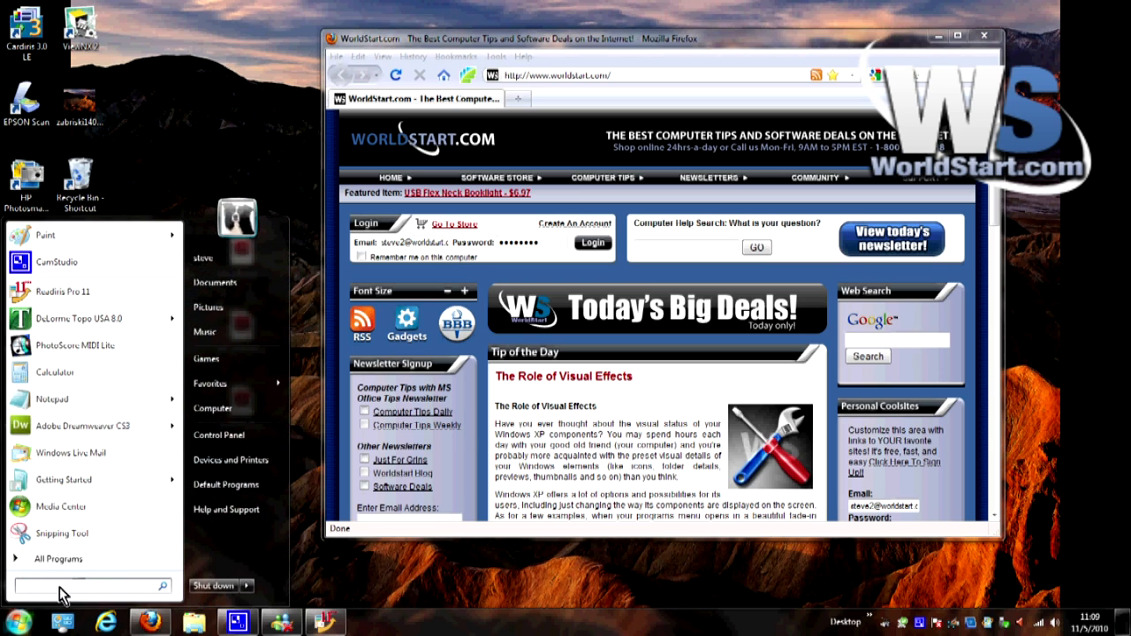
pyautogui.click(58, 558)
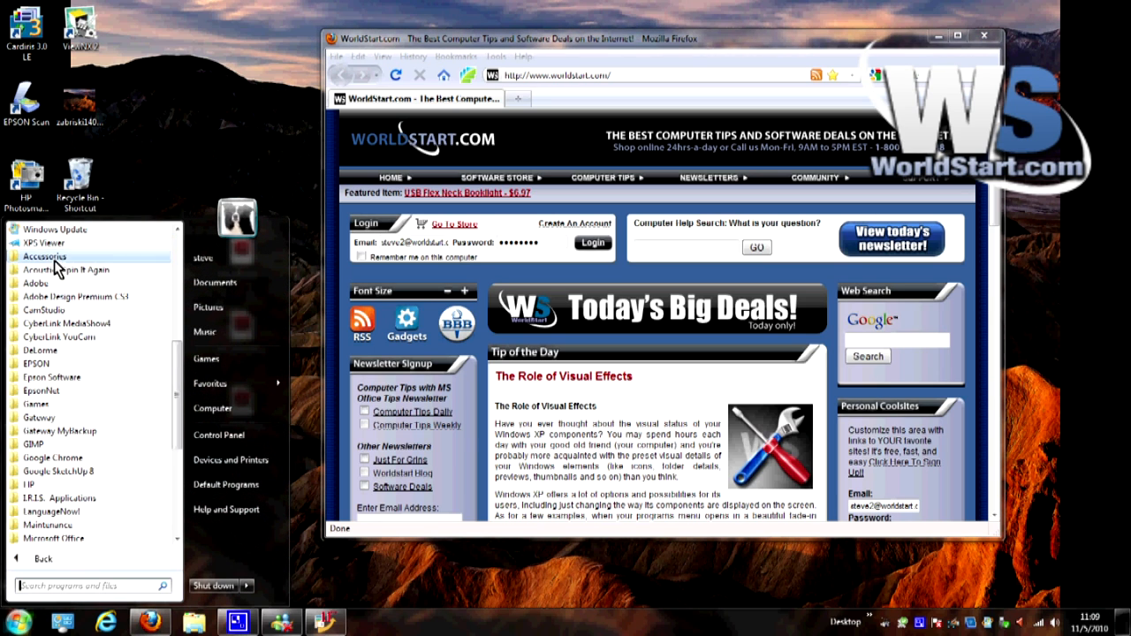
pyautogui.click(44, 256)
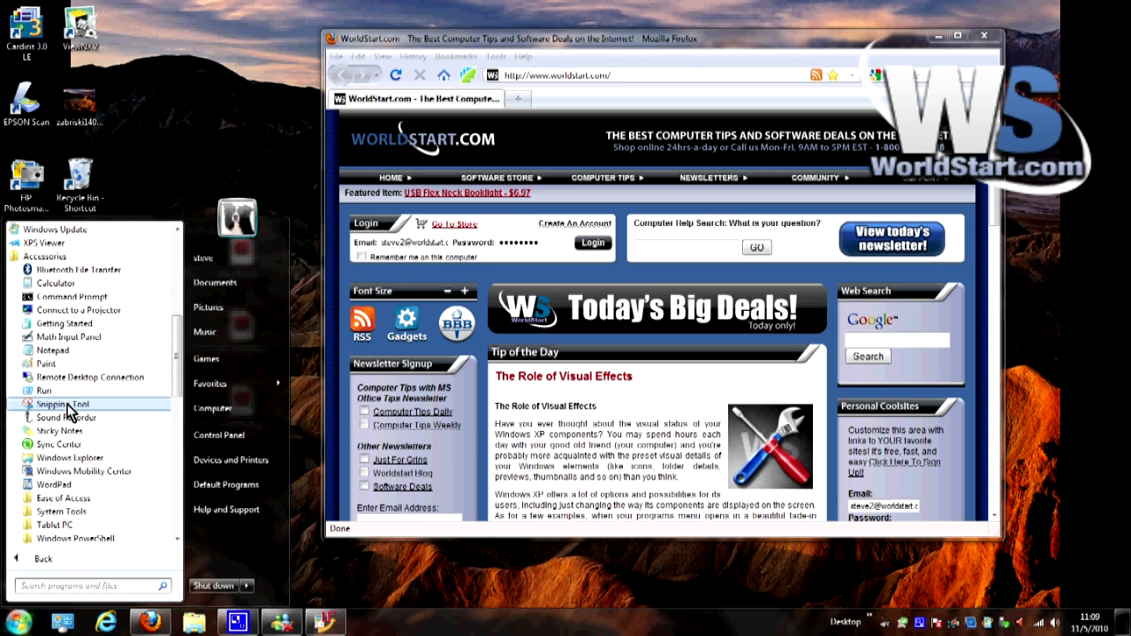
# Launch Snipping Tool from the Accessories folder
pyautogui.click(62, 404)
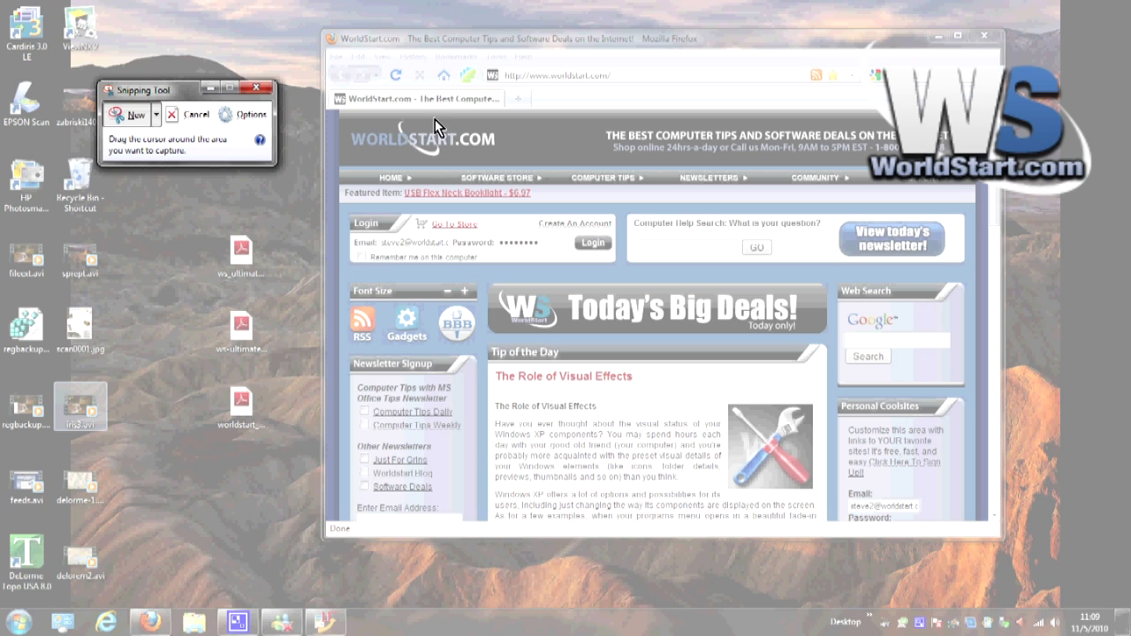
pyautogui.moveTo(416, 159)
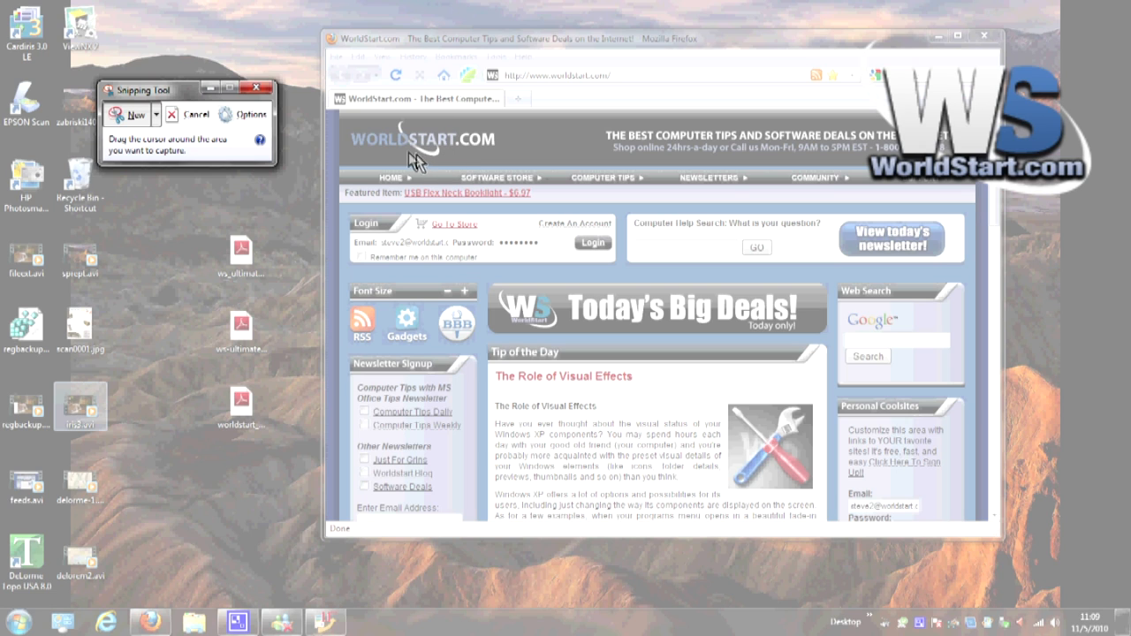
pyautogui.moveTo(475, 175)
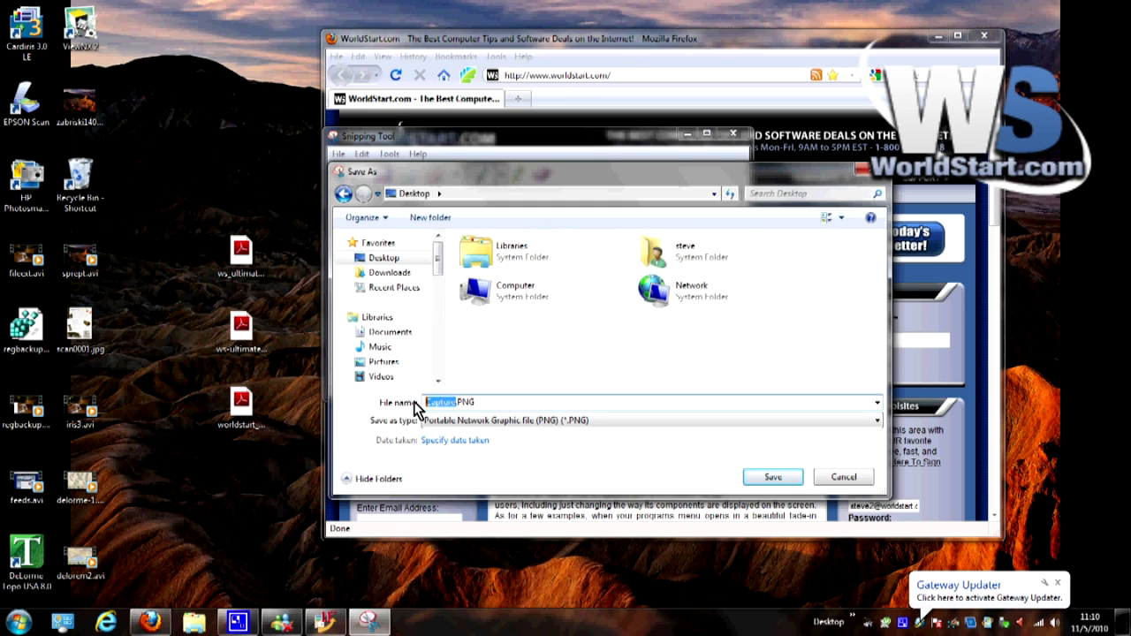
# Save the snip to the desktop with the file name ws_login
pyautogui.write('ws_login.PNG')
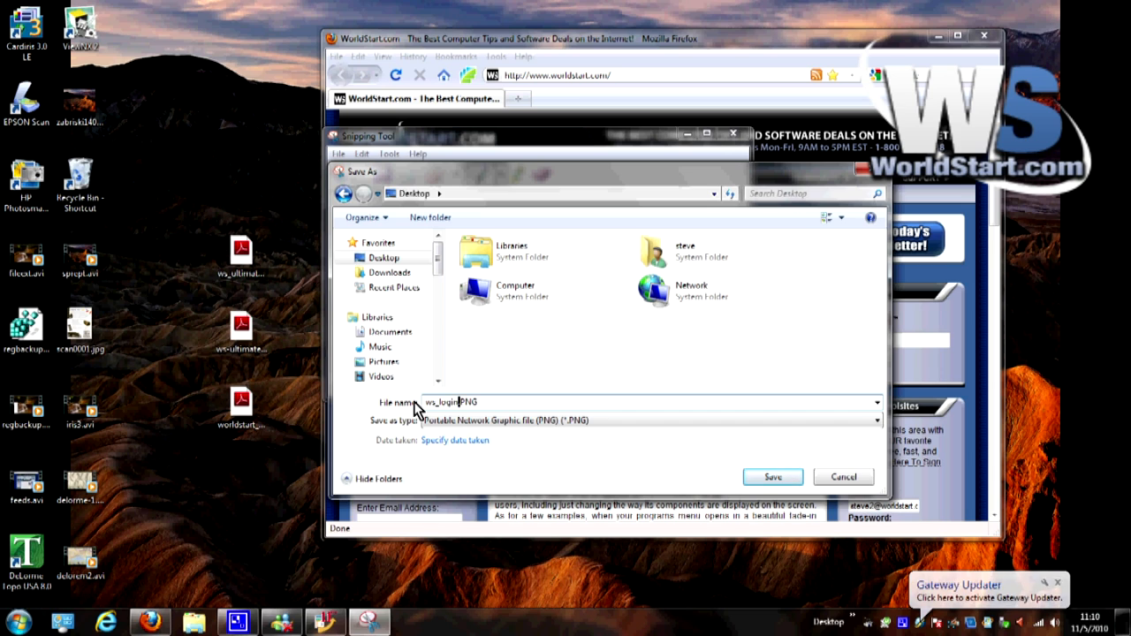
pyautogui.moveTo(773, 477)
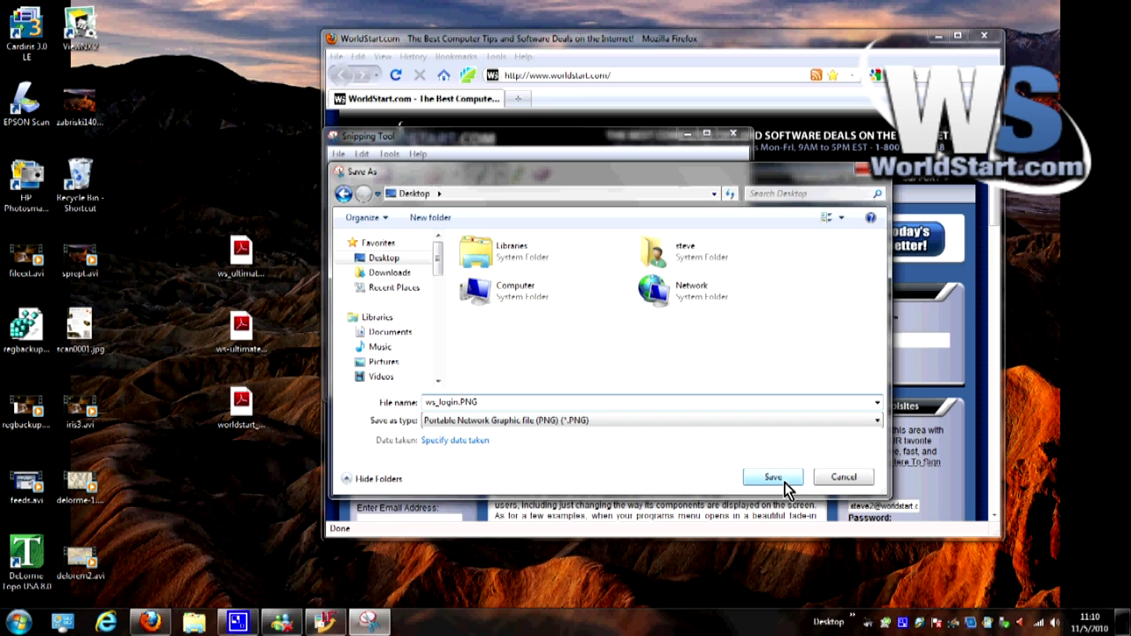
pyautogui.click(773, 477)
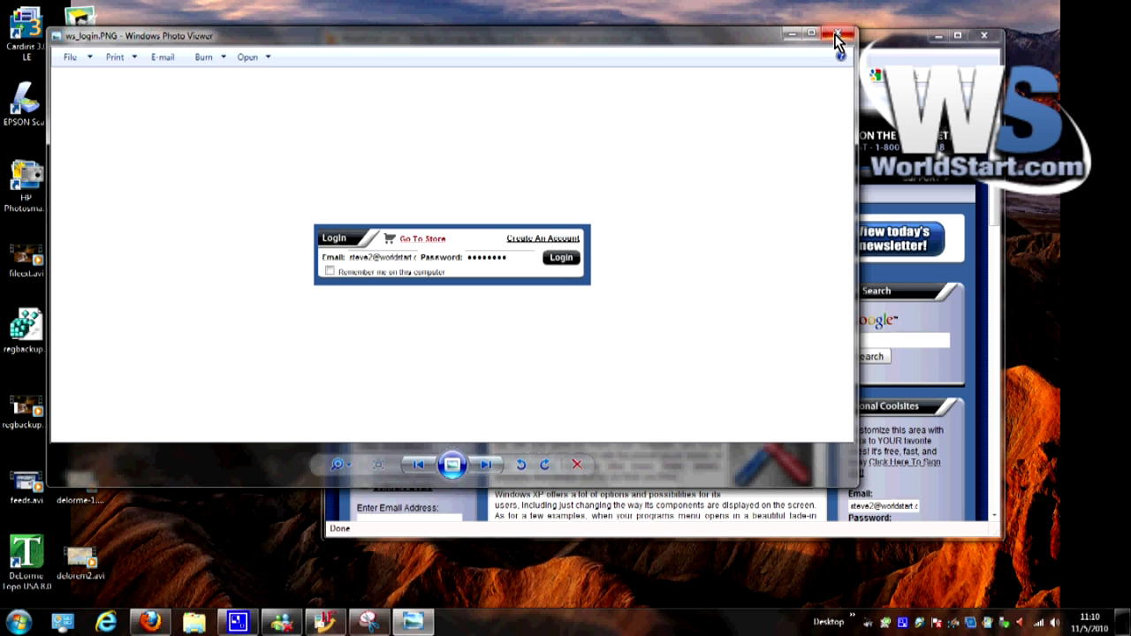
# Close Windows Photo Viewer after reviewing ws_login.PNG
pyautogui.click(837, 35)
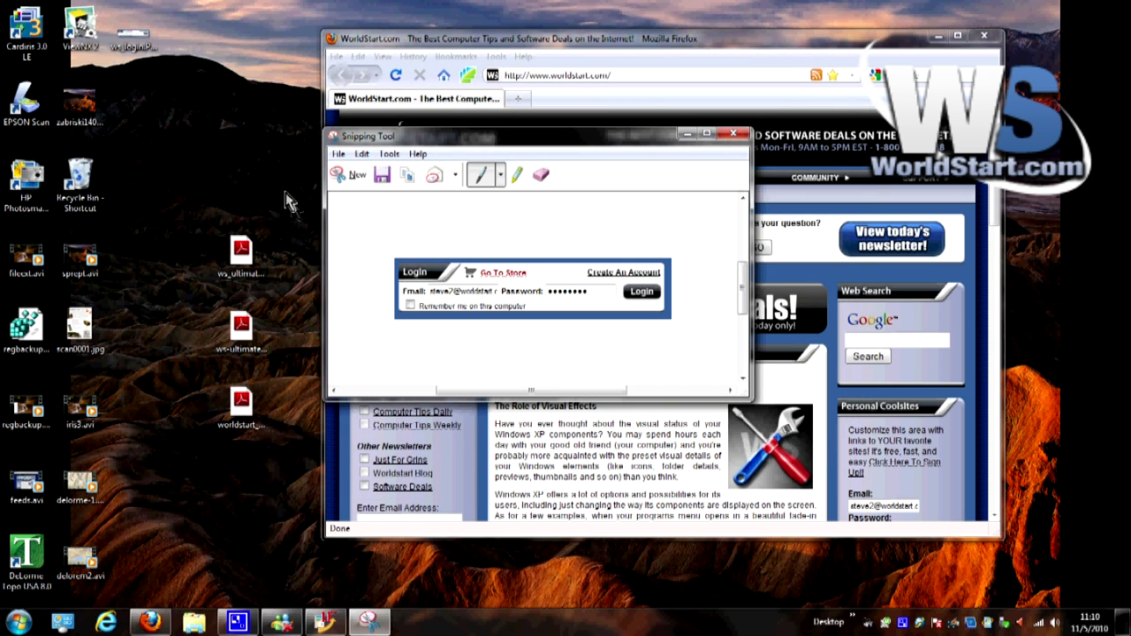